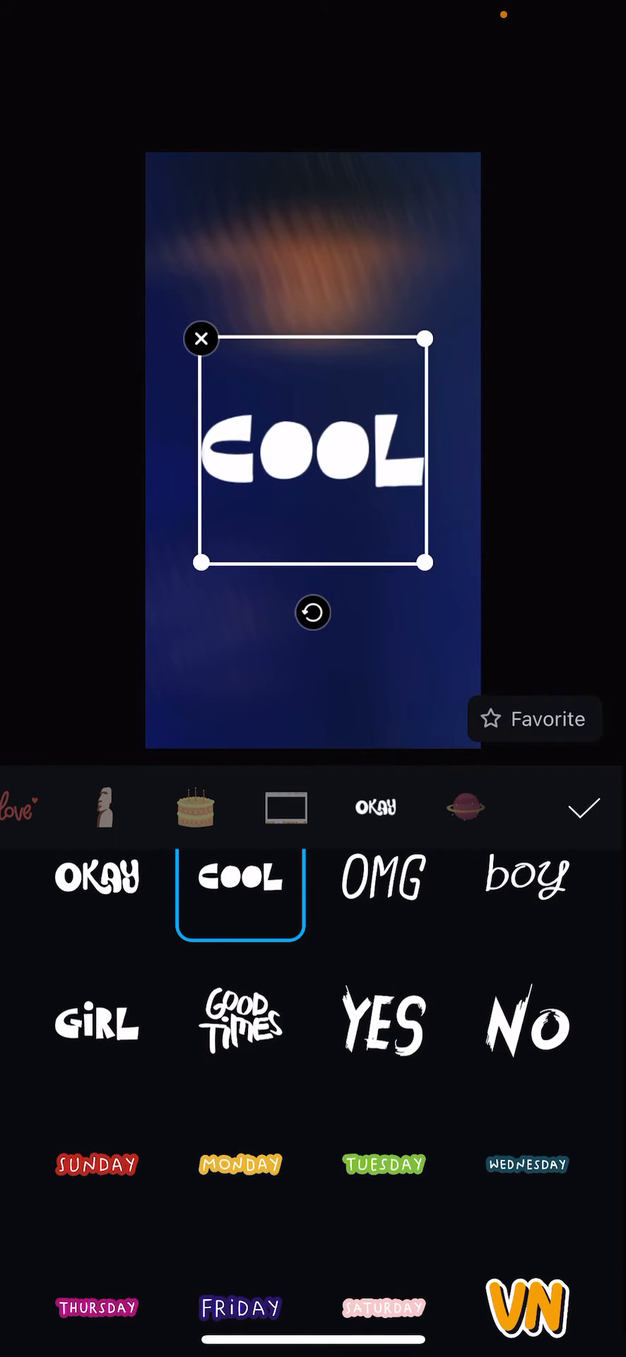
Confirm the COOL sticker so it sits centered on the blurred blue clip.
click(581, 809)
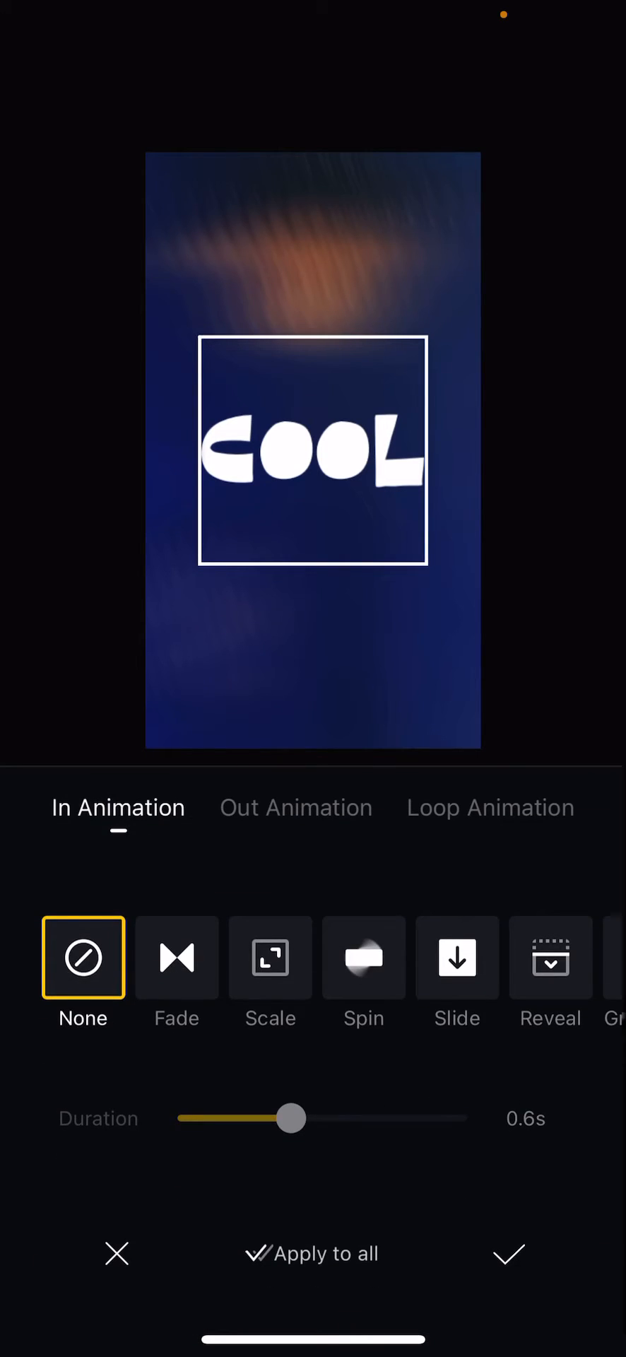
Preview the Scale, Slide and Gradient entry animations on the COOL sticker, then switch to loop animations.
click(270, 958)
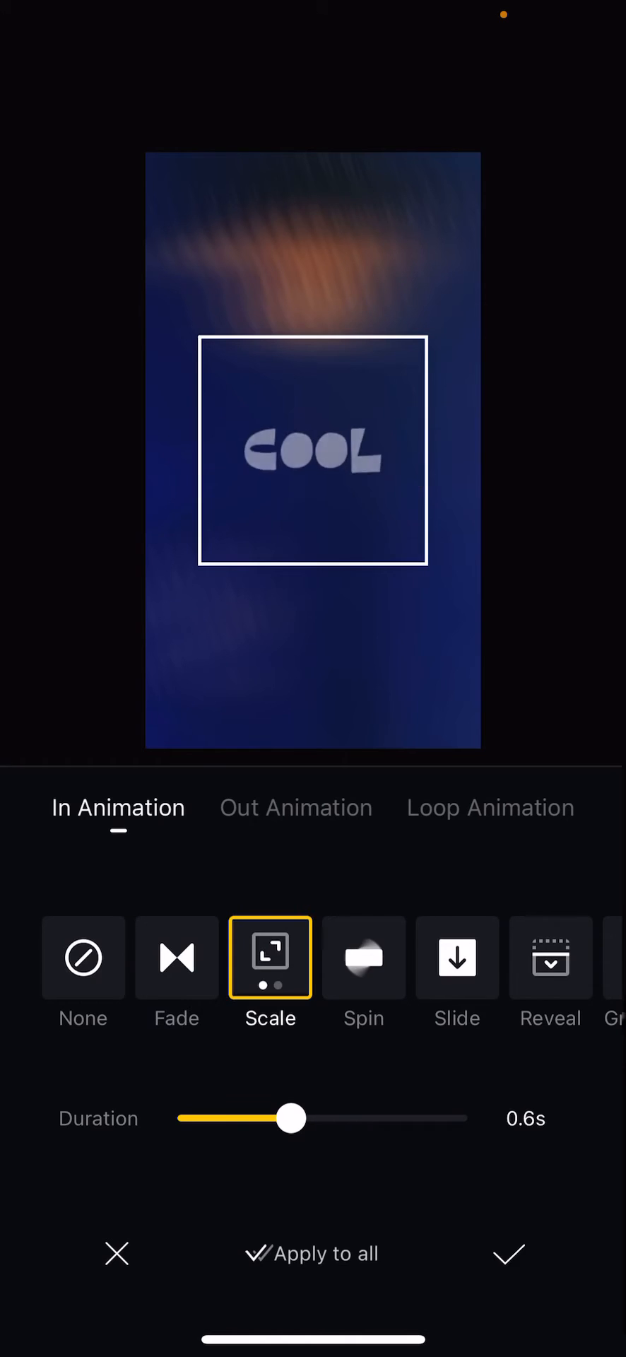
click(458, 958)
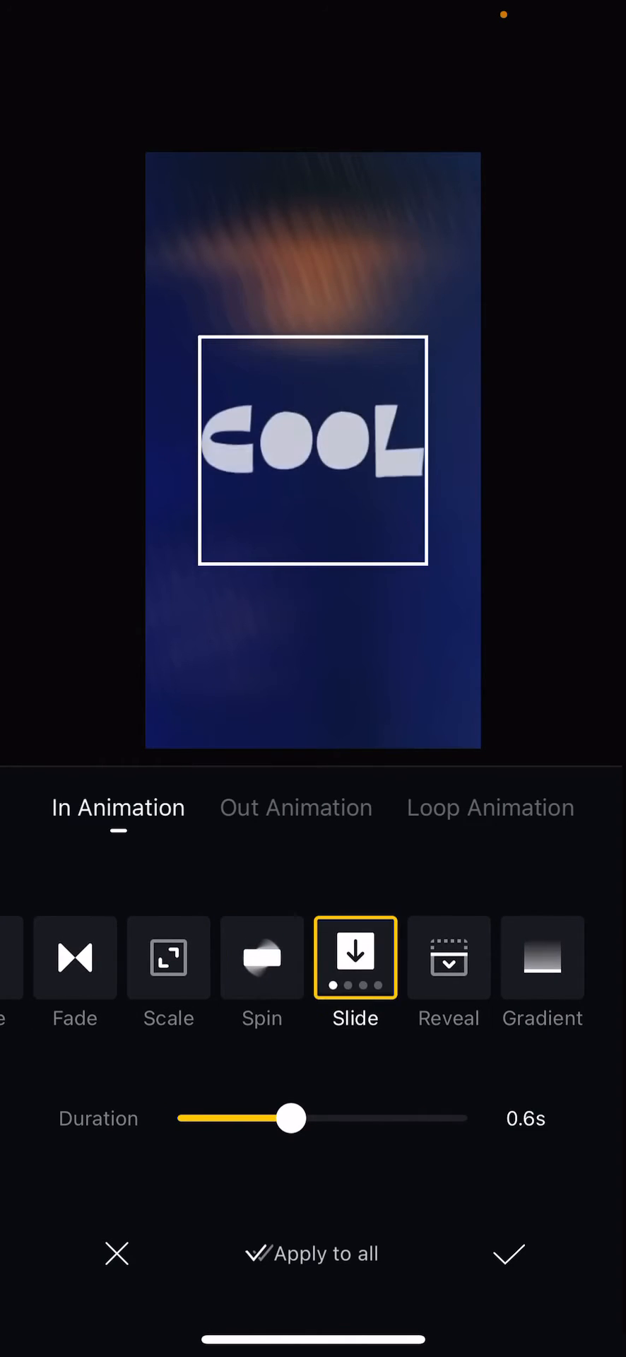
click(542, 959)
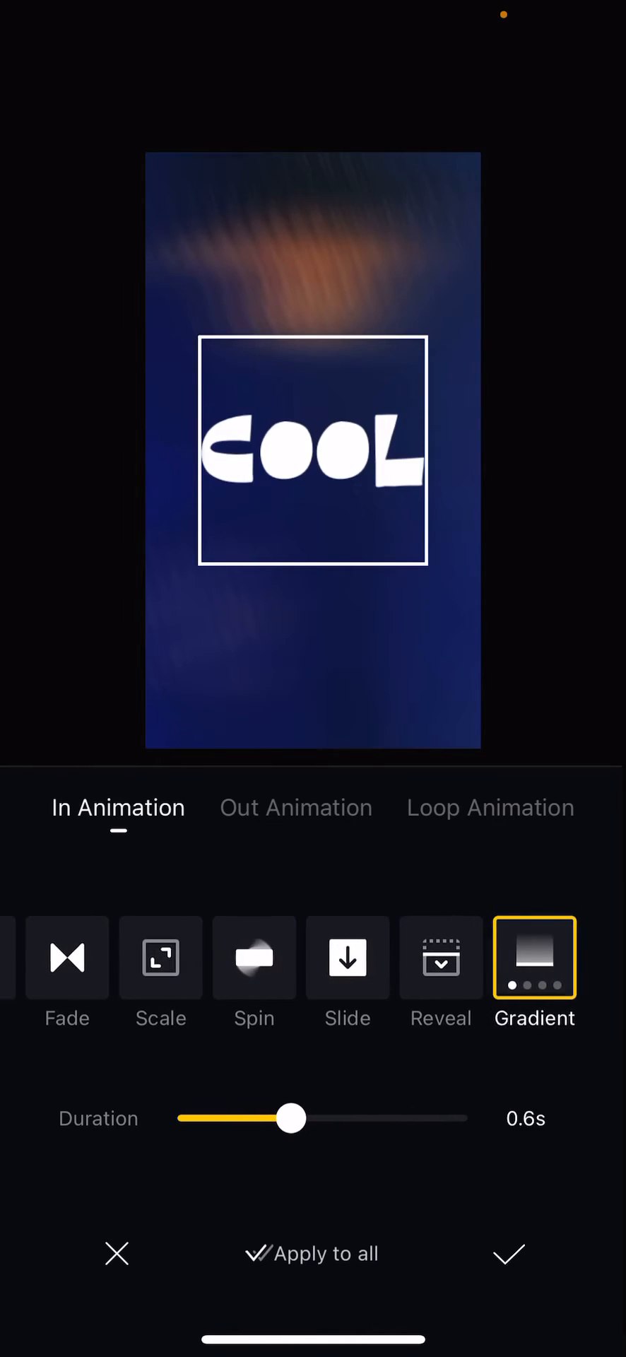
click(489, 808)
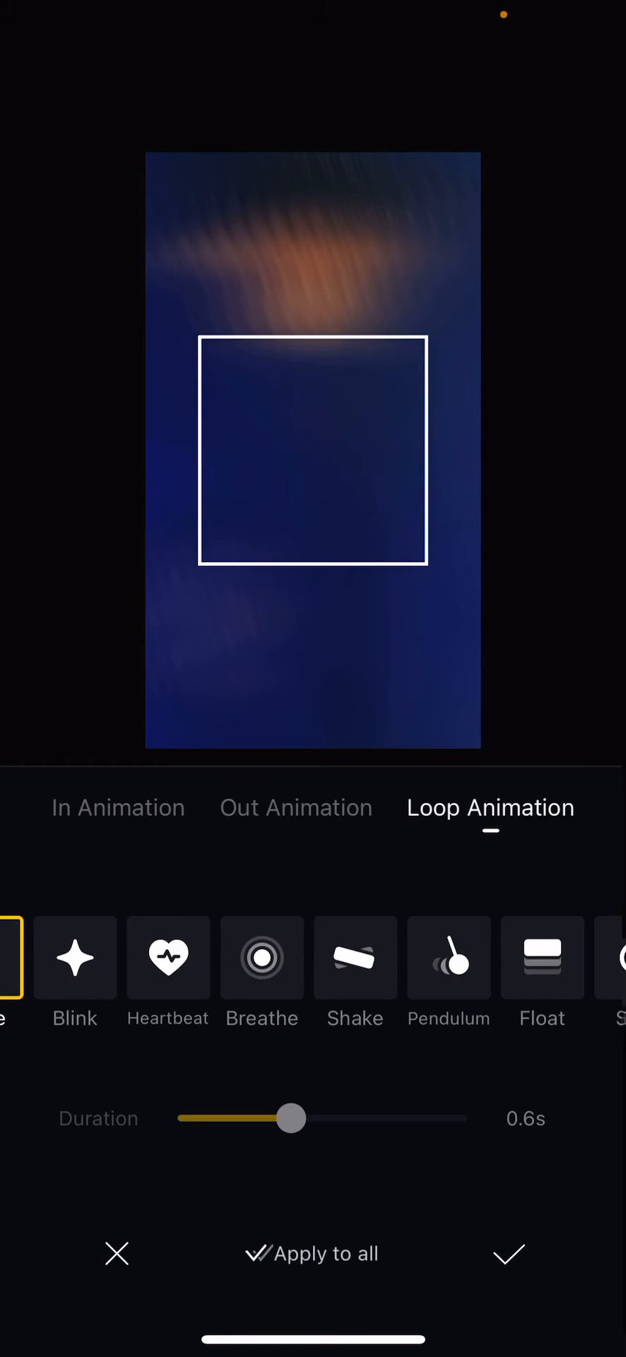
Preview the Blink loop, then apply the Breathe looping animation to the COOL sticker.
click(72, 968)
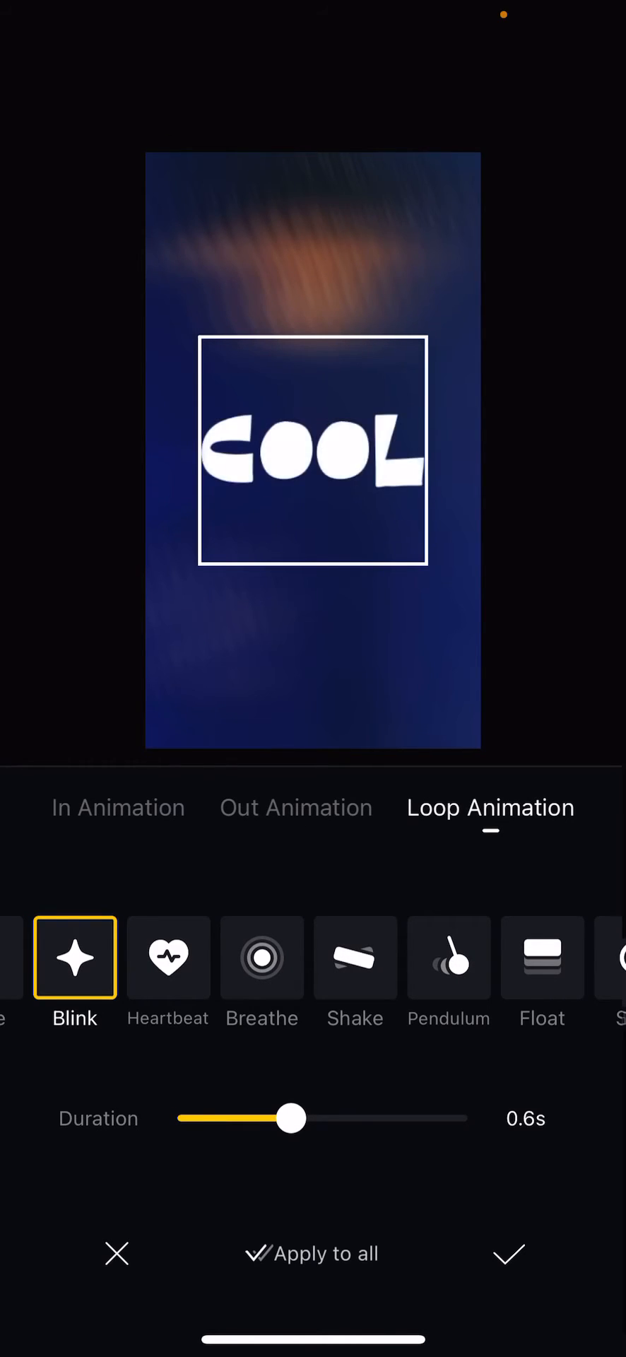
click(262, 959)
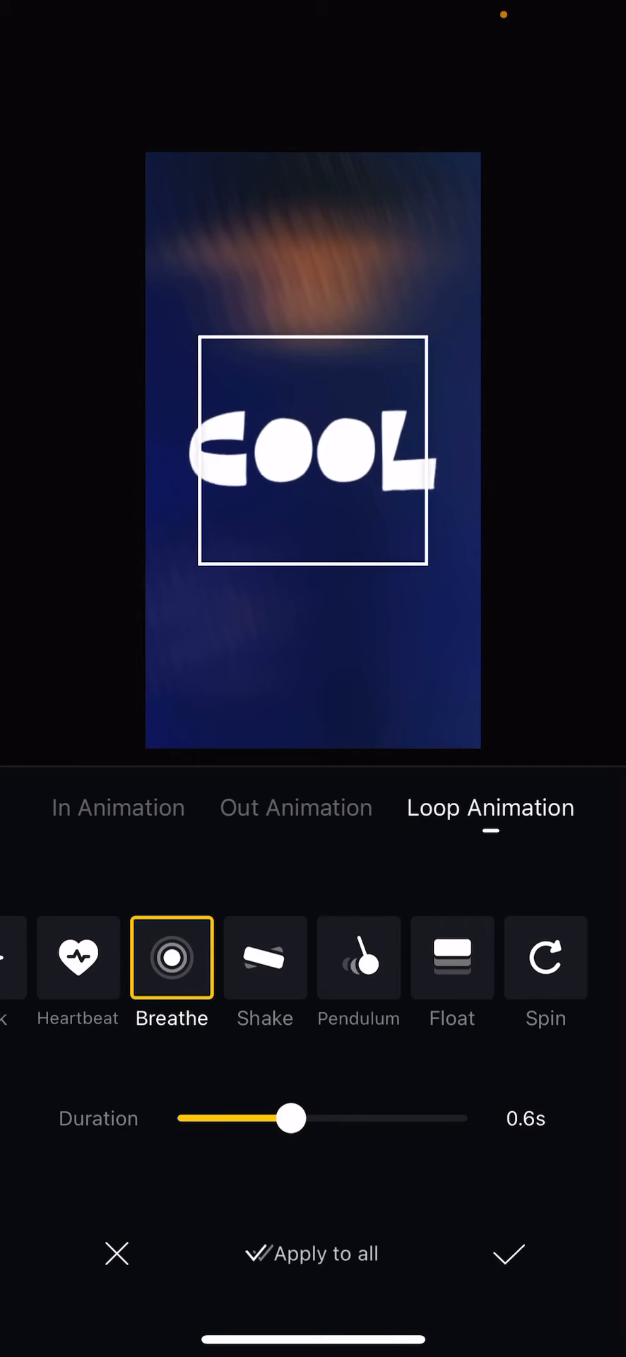
Try Breathe loop durations of 1.0 and 1.1 seconds, then settle on 0.4 seconds.
drag(293, 1119, 371, 1118)
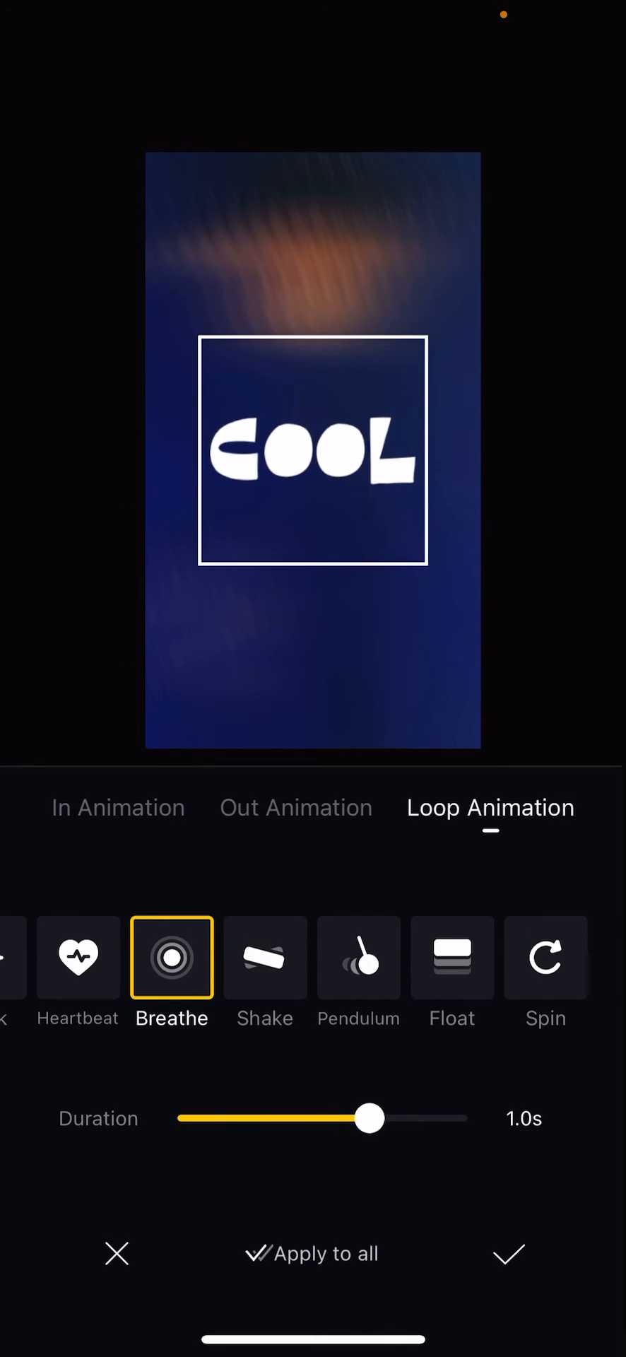
drag(370, 1118, 390, 1118)
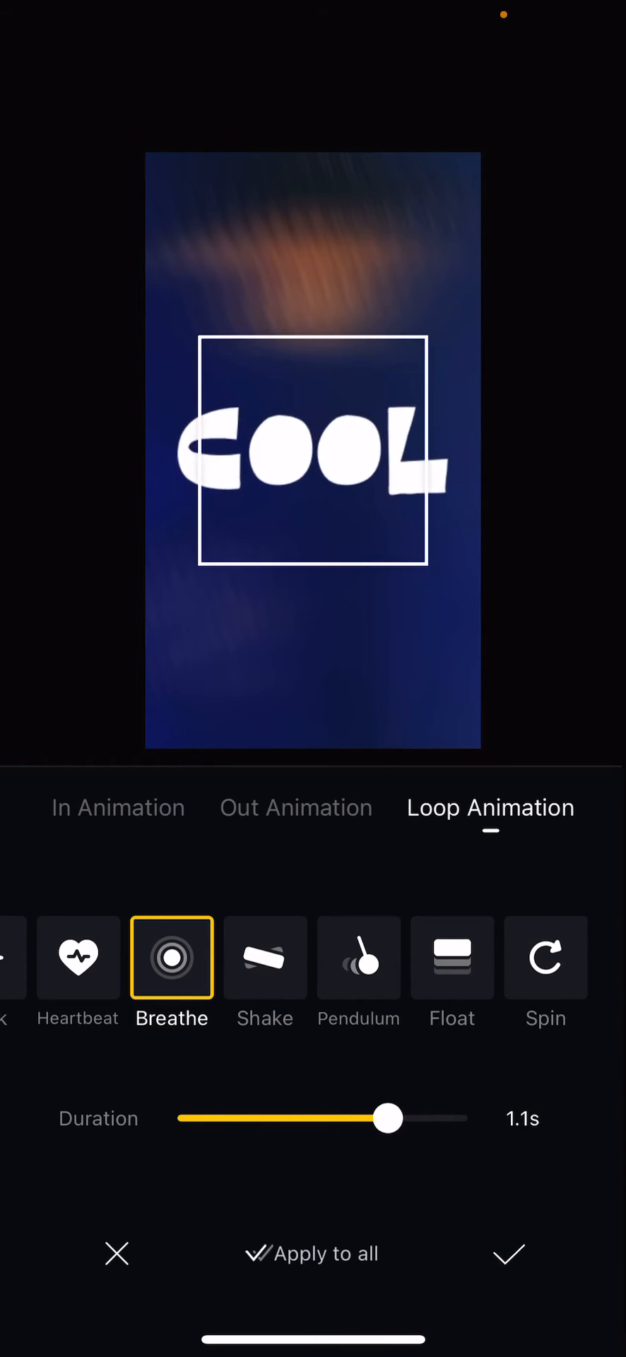
drag(389, 1118, 380, 1118)
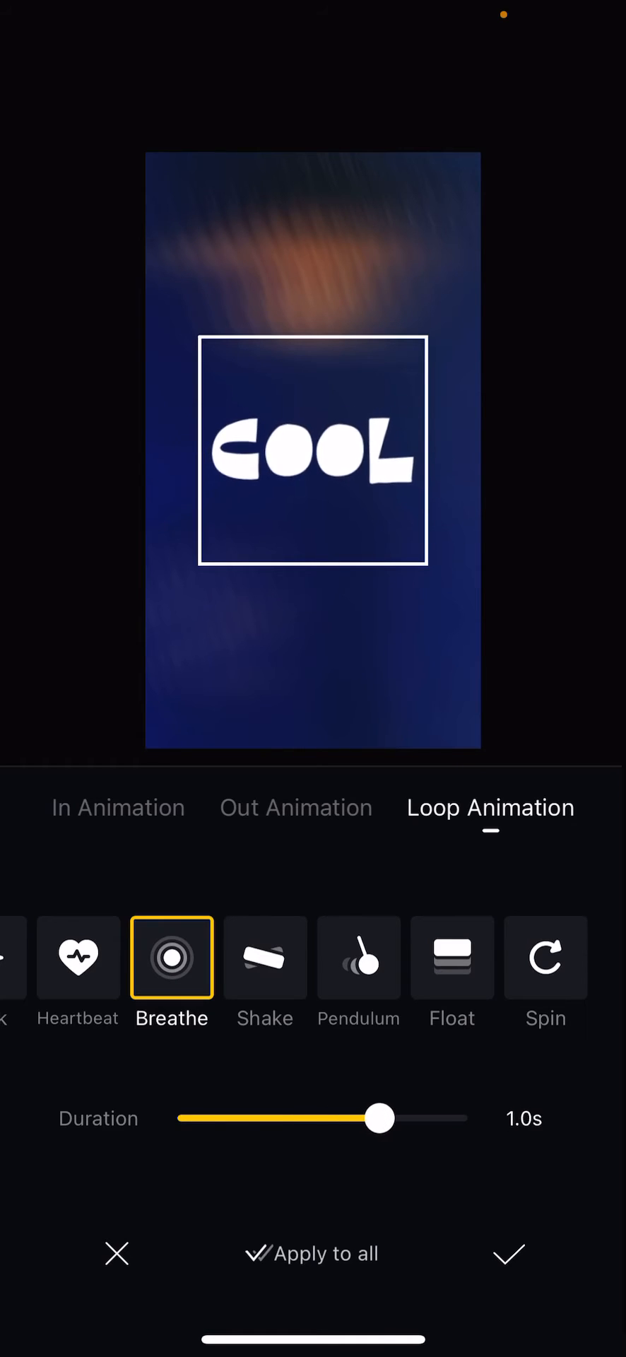
drag(379, 1118, 291, 1119)
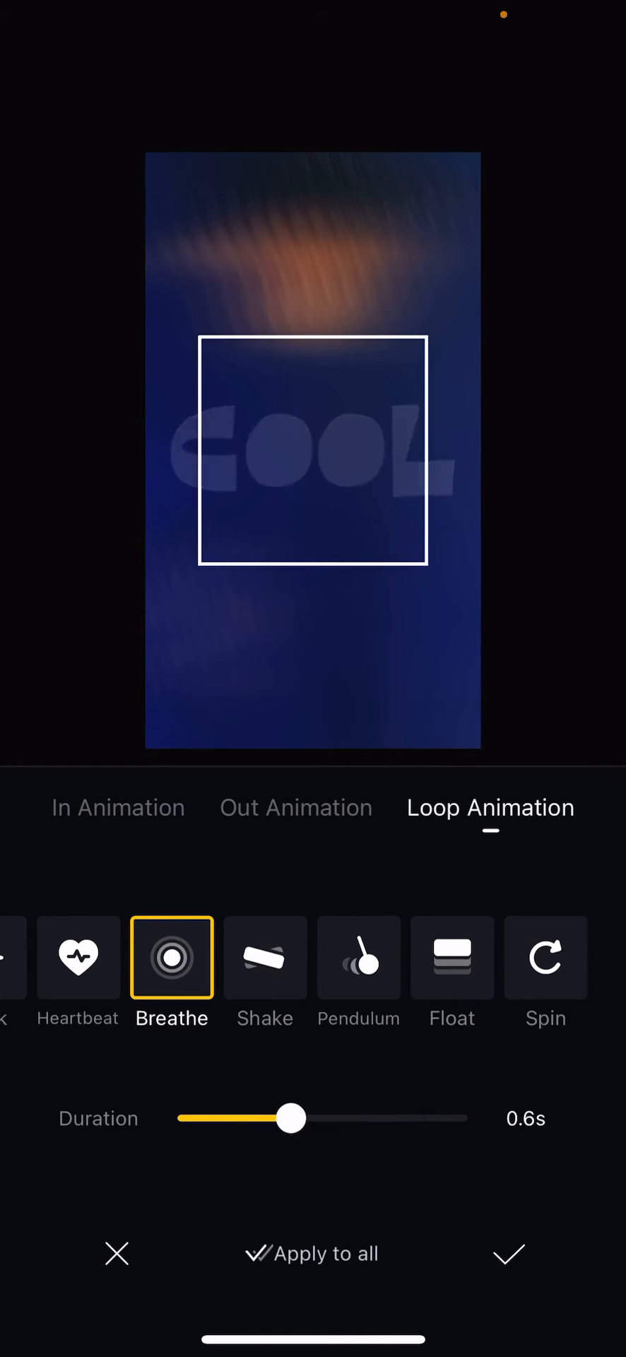
drag(290, 1118, 244, 1118)
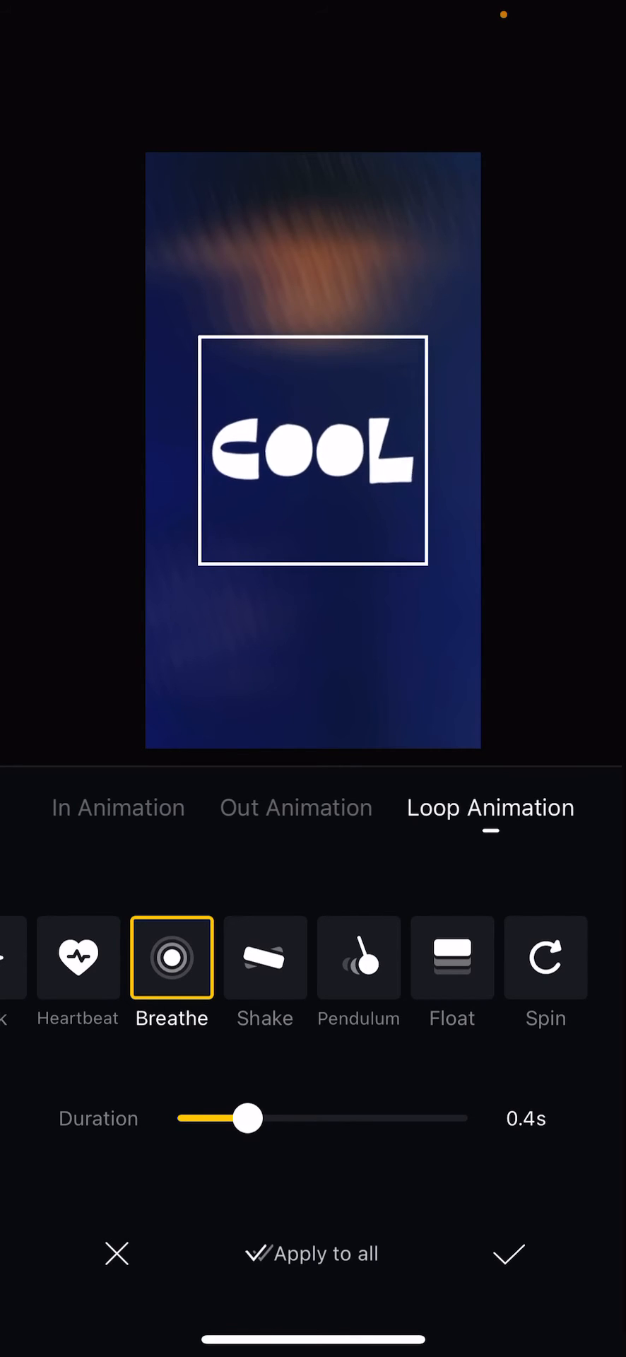